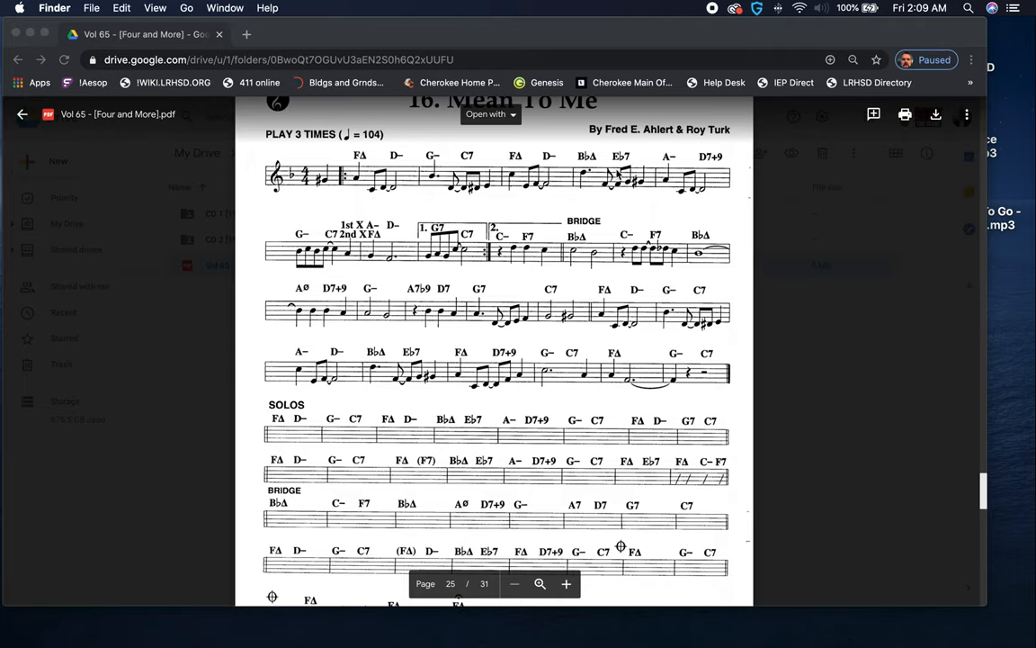
mouse_move(617, 214)
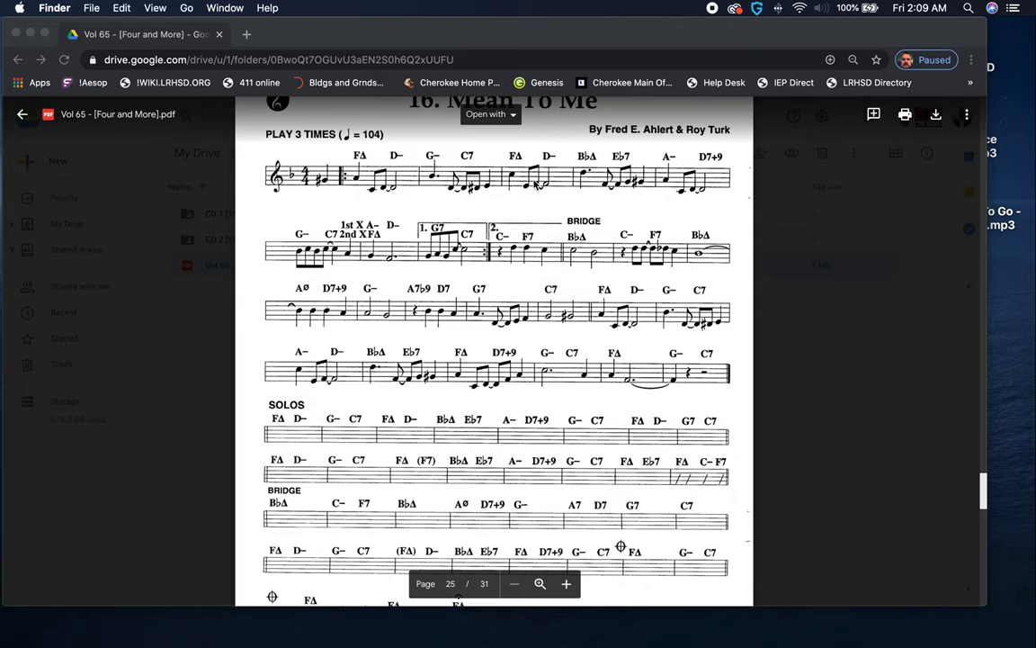
mouse_move(510, 192)
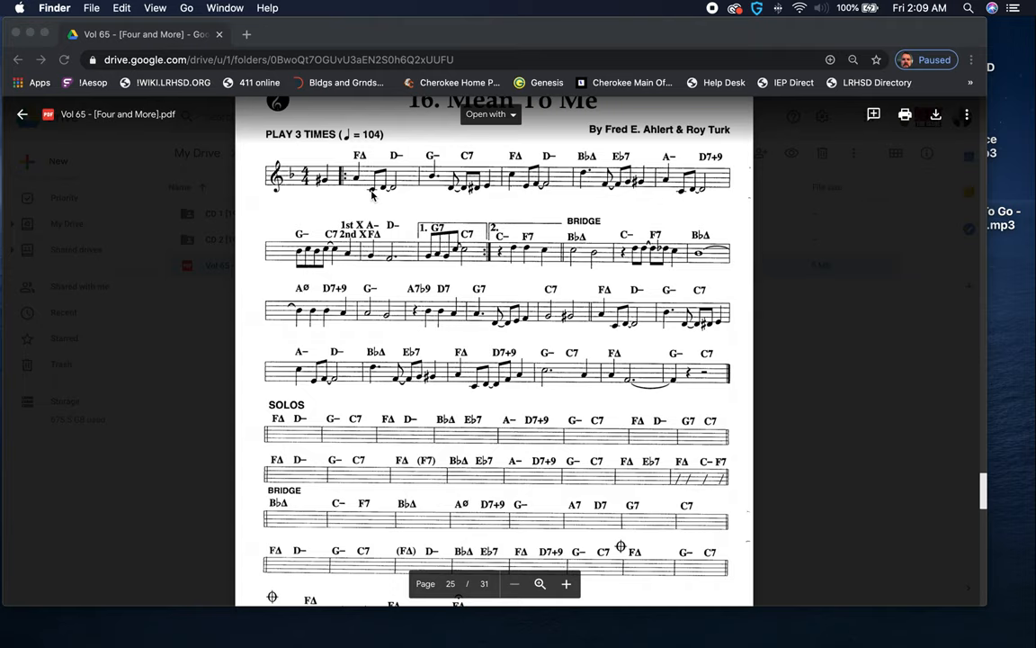
mouse_move(561, 207)
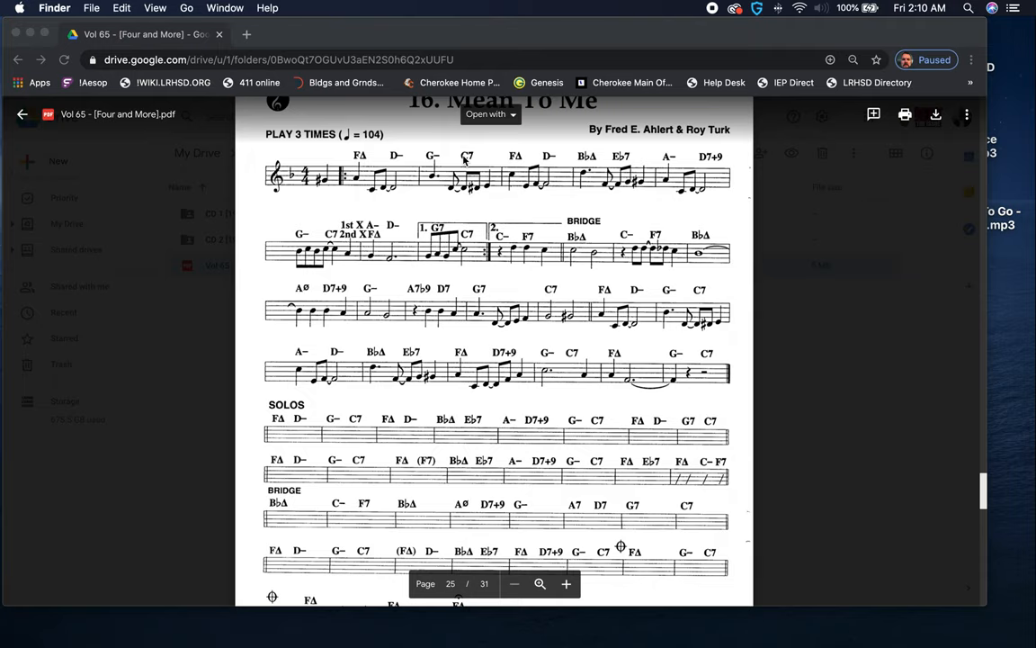
mouse_move(379, 189)
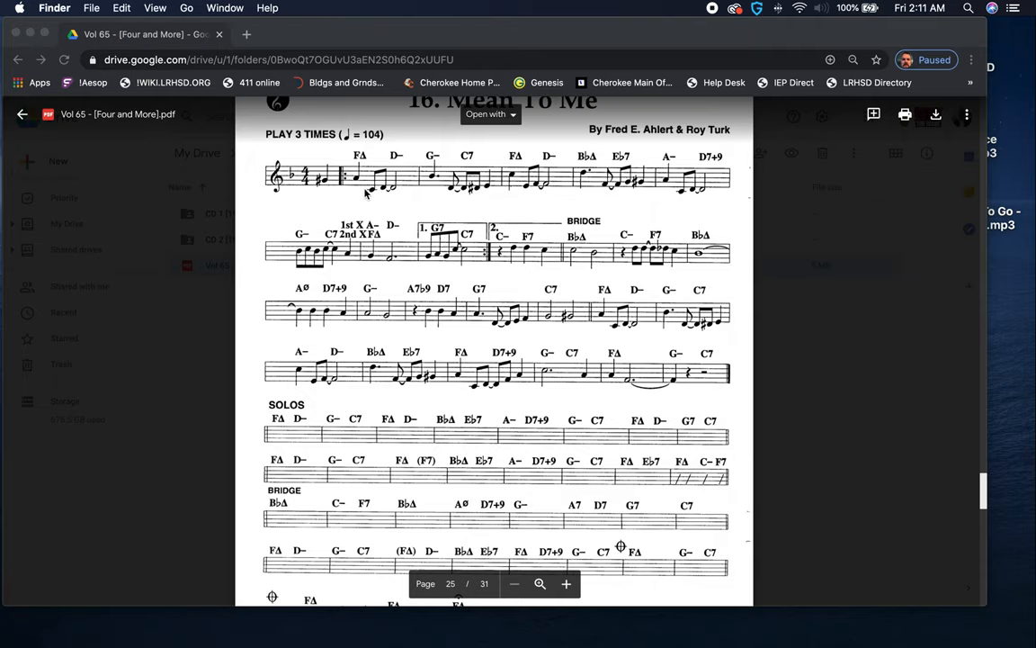
mouse_move(360, 184)
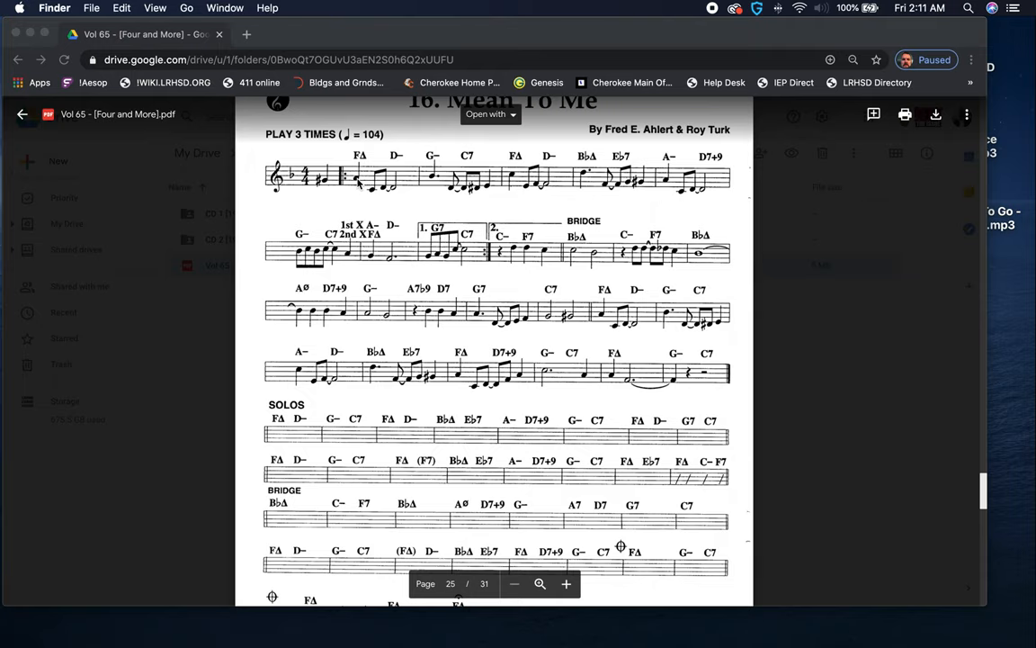
mouse_move(378, 167)
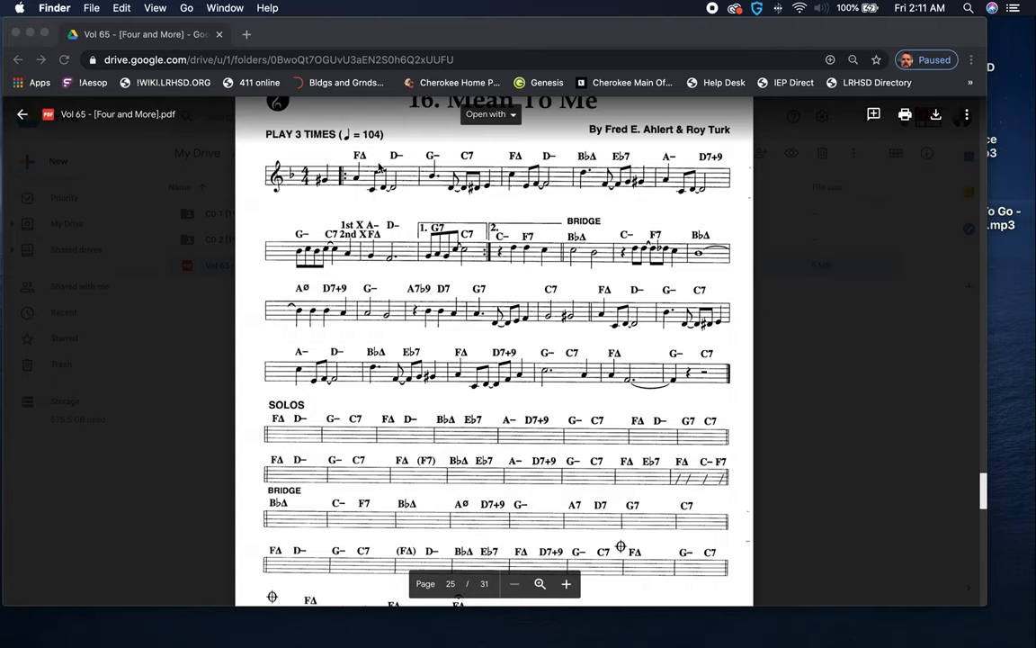
mouse_move(396, 160)
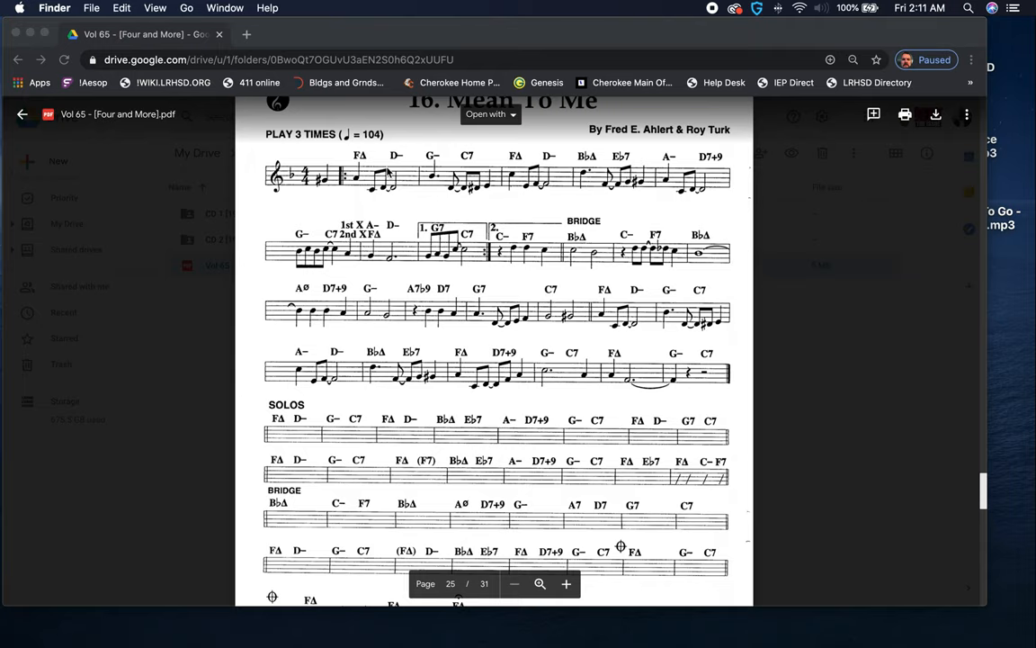
mouse_move(358, 178)
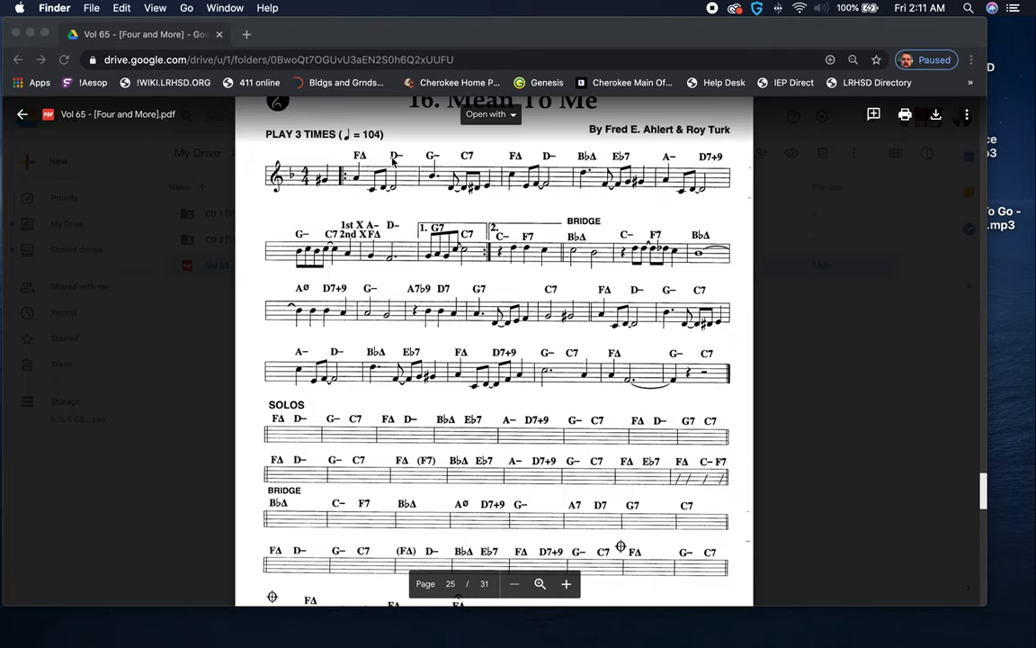
mouse_move(378, 161)
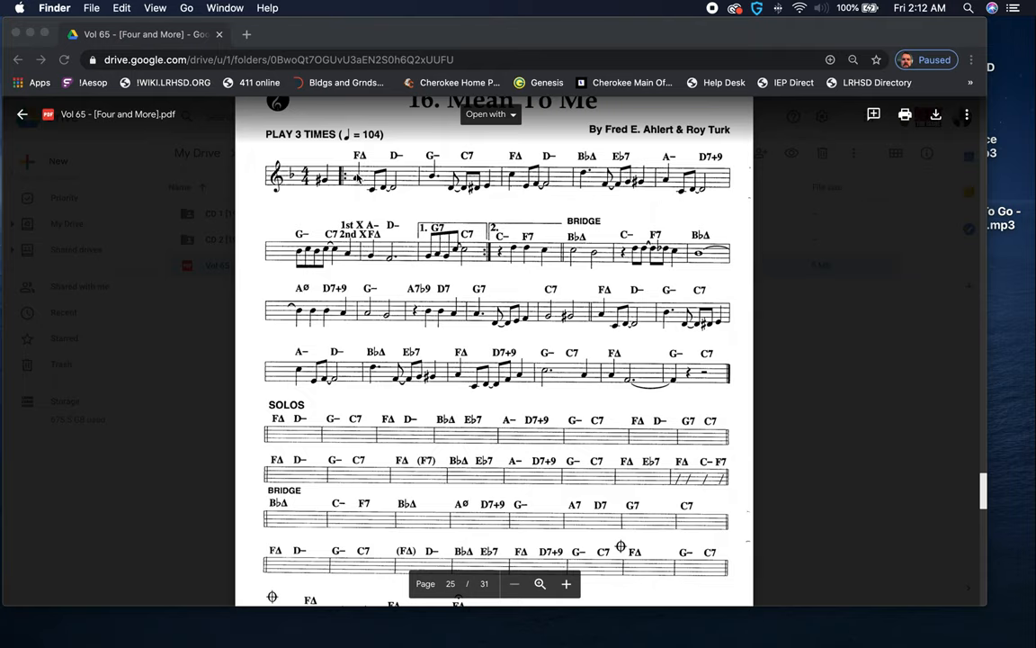
mouse_move(475, 160)
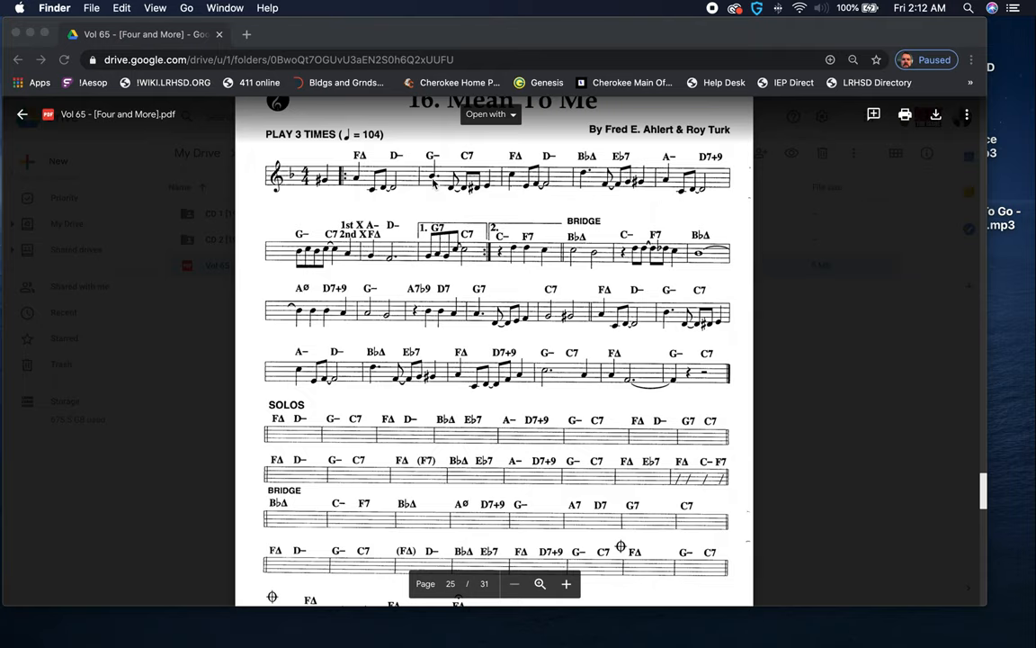
mouse_move(441, 186)
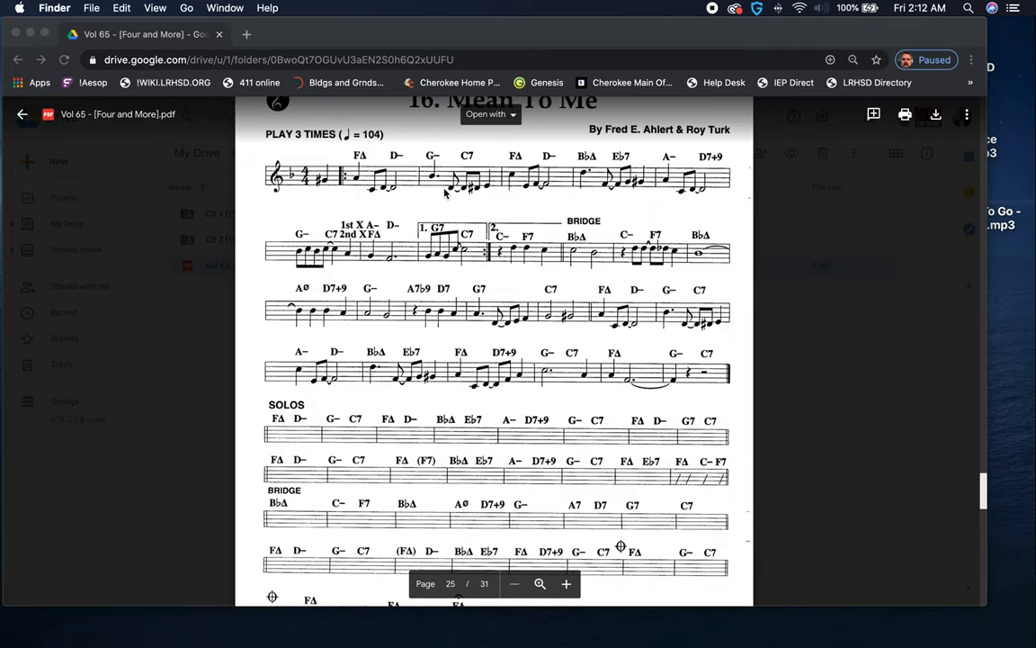
mouse_move(493, 201)
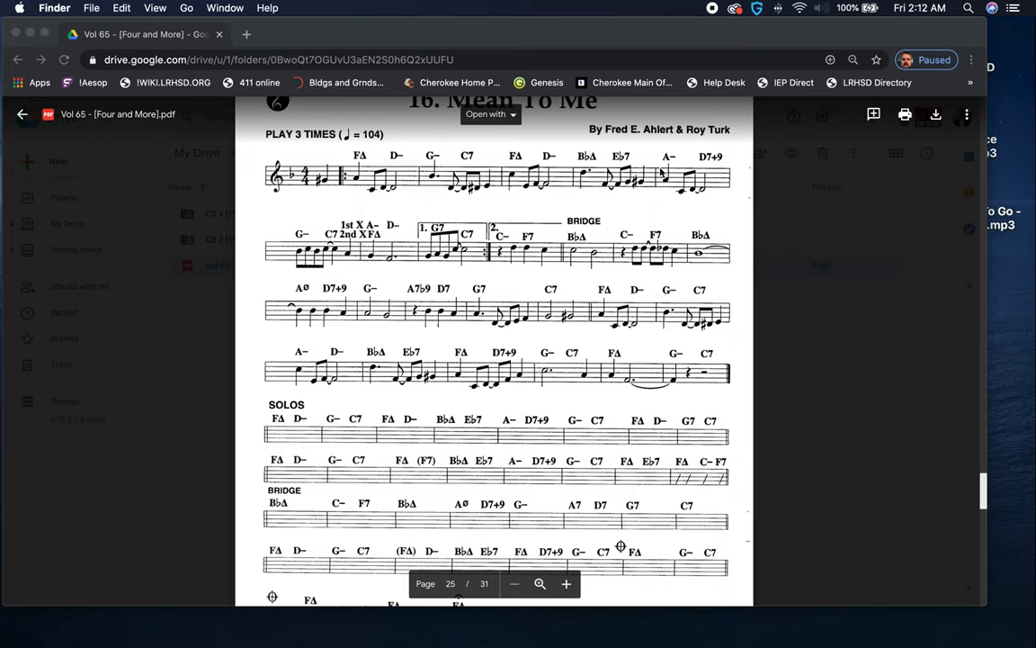
mouse_move(726, 186)
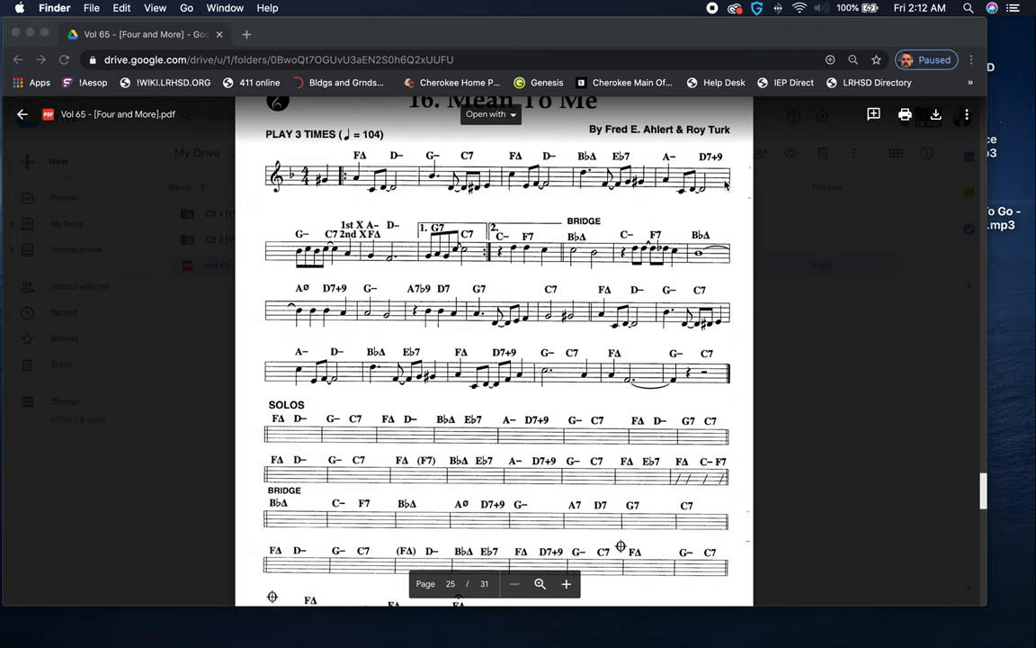